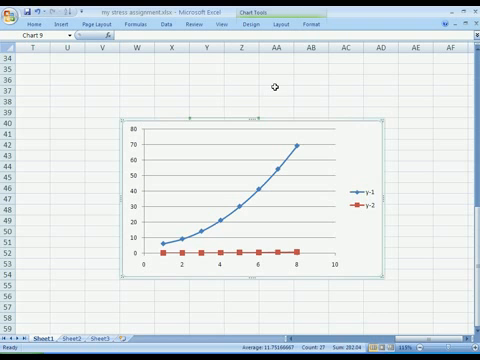
pyautogui.moveTo(460, 175)
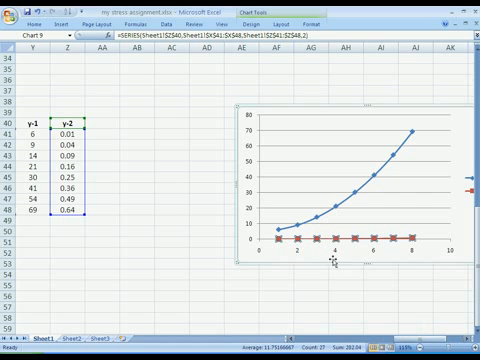
pyautogui.moveTo(338, 240)
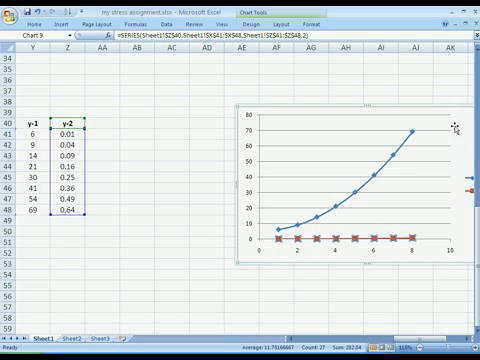
pyautogui.moveTo(450, 243)
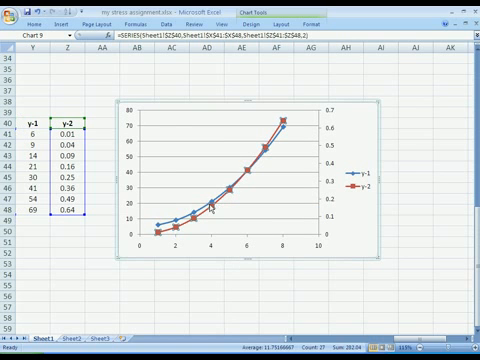
pyautogui.moveTo(330, 195)
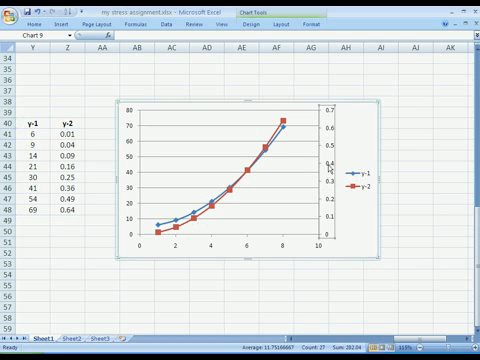
pyautogui.moveTo(207, 212)
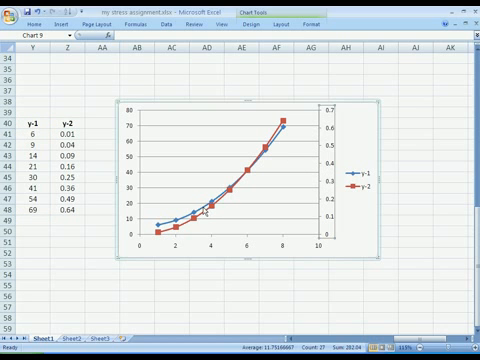